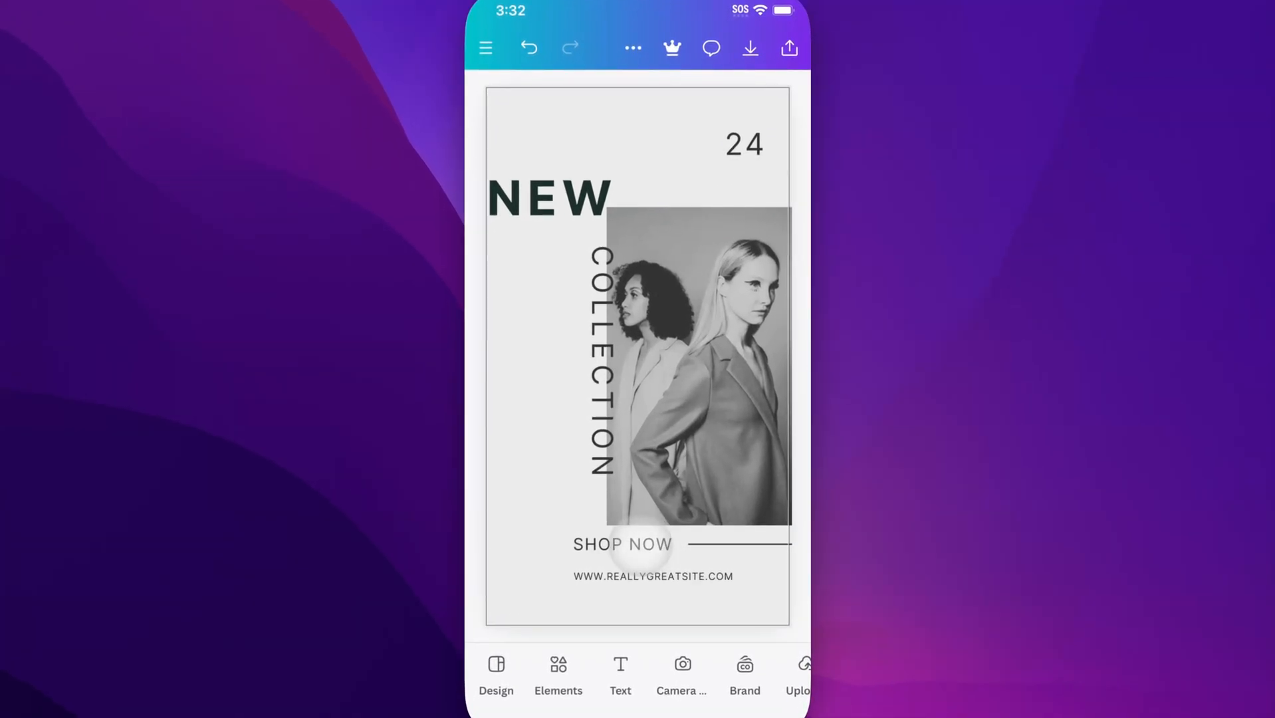
# Select the SHOP NOW text on the fashion poster to show its text options.
pyautogui.click(622, 544)
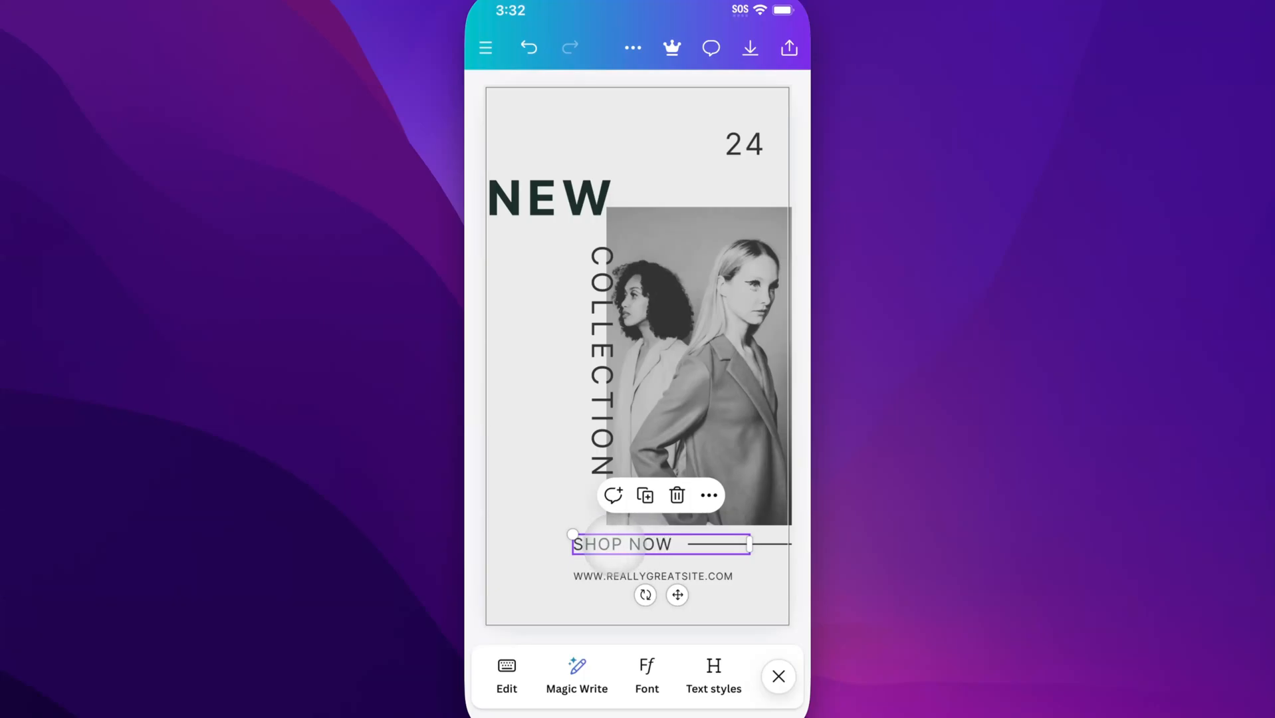
pyautogui.click(647, 667)
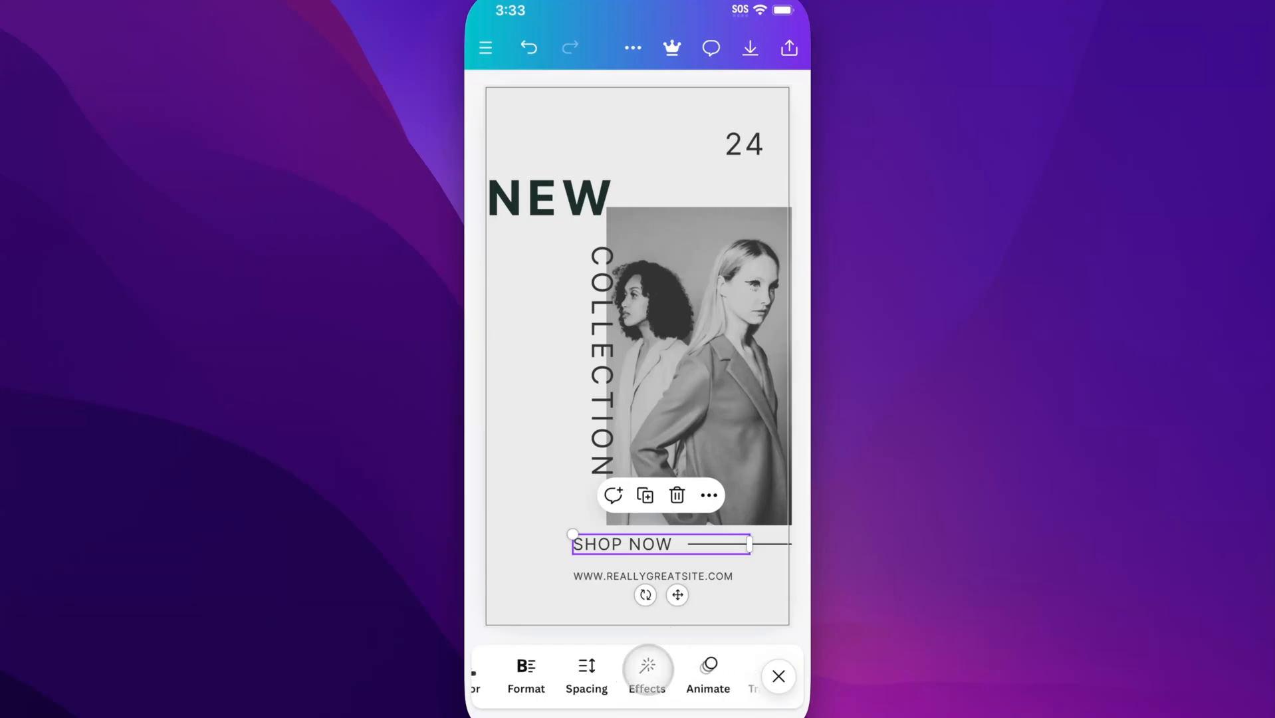
# Apply the yellow Background highlight effect from the Style effects to SHOP NOW.
pyautogui.click(647, 671)
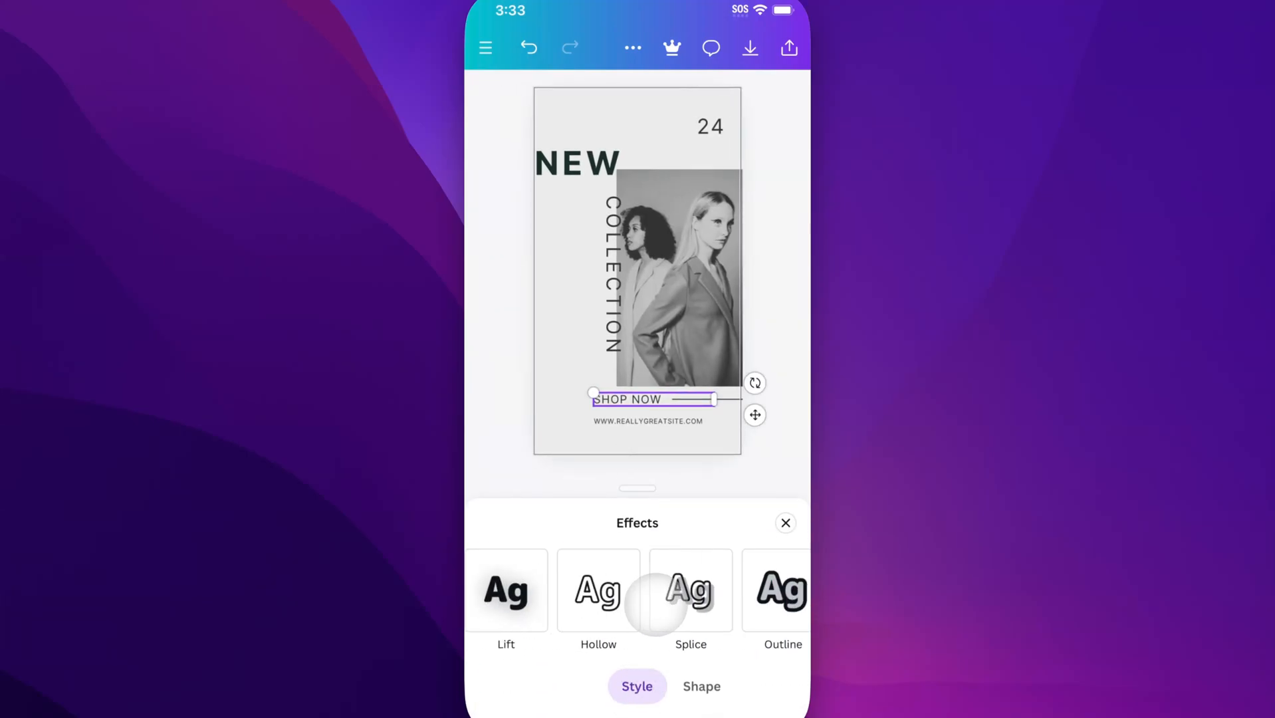
pyautogui.hscroll(-3)
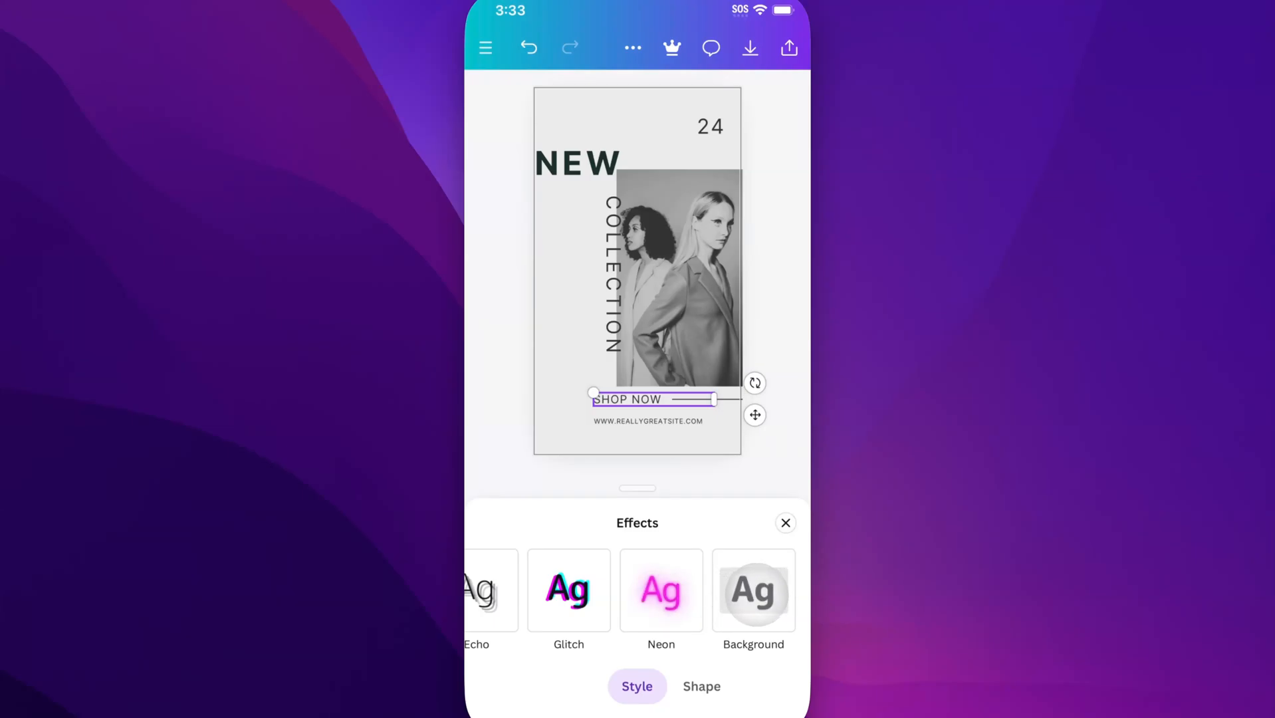
pyautogui.click(753, 589)
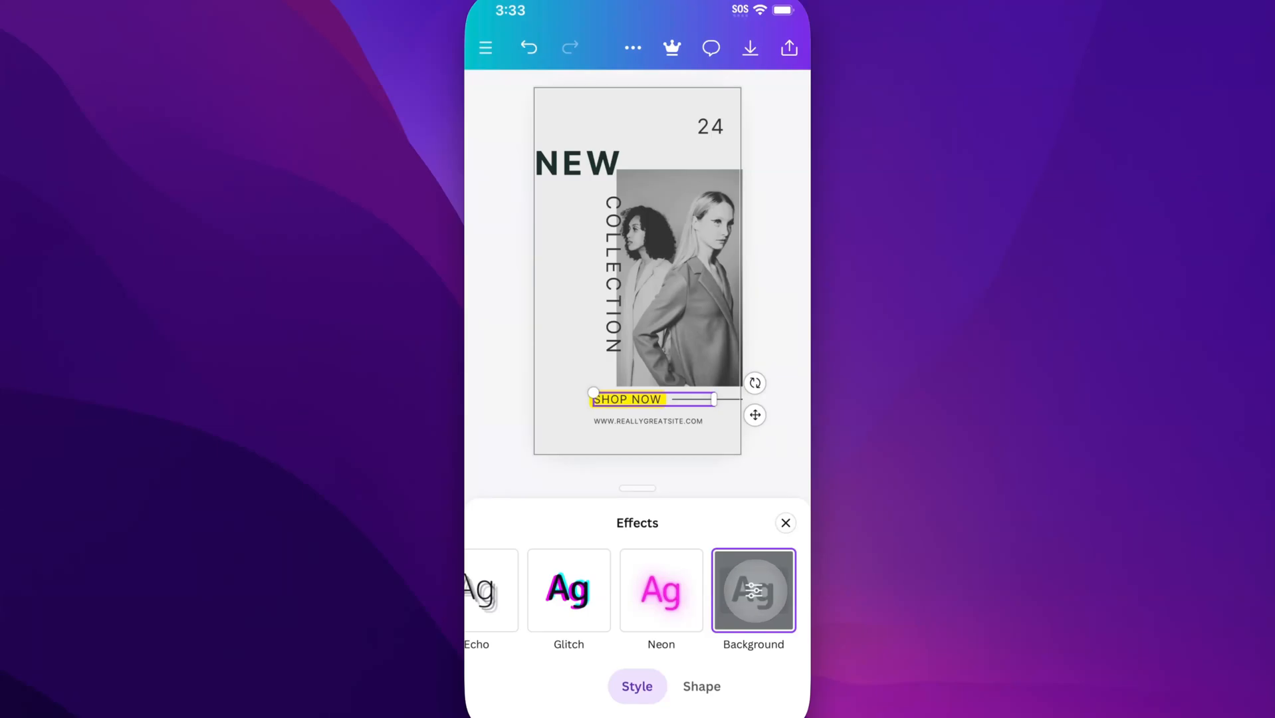
# Open Background settings: roundness 50, spread 50, transparency 60, yellow.
pyautogui.click(753, 590)
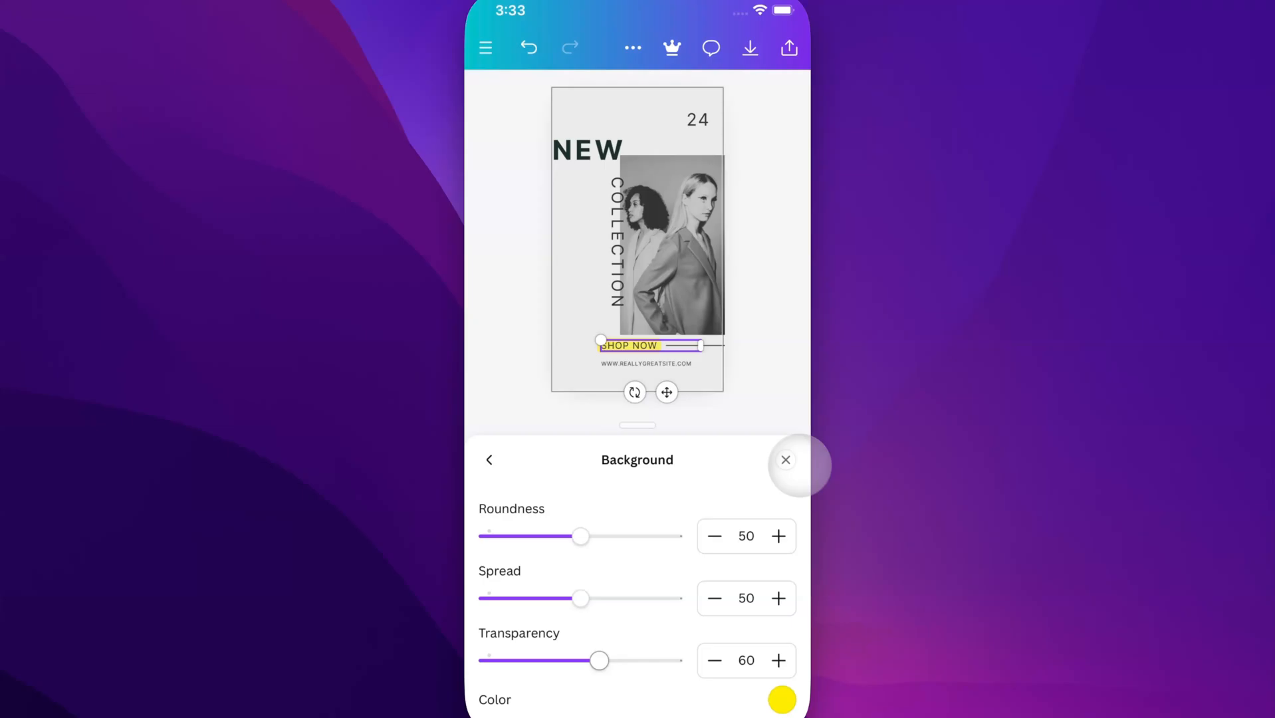
# Close effect settings and drag SHOP NOW up over the photo's lower edge.
pyautogui.click(784, 459)
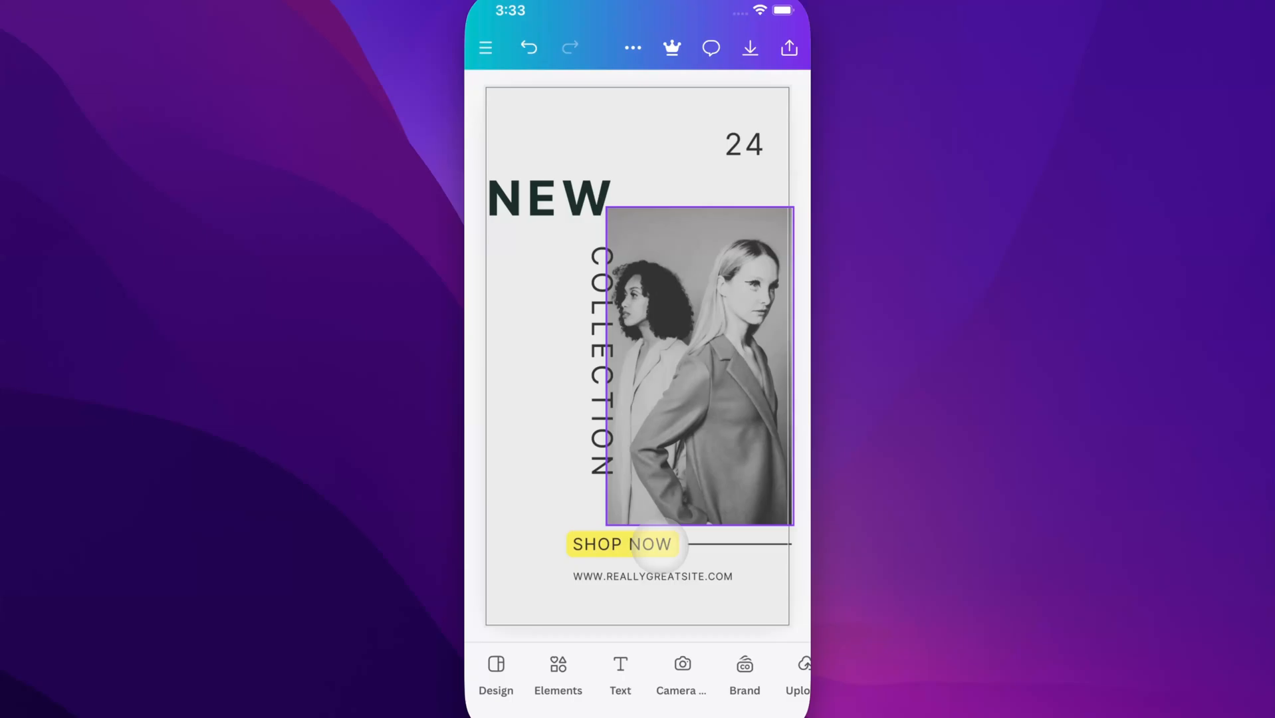
pyautogui.click(621, 544)
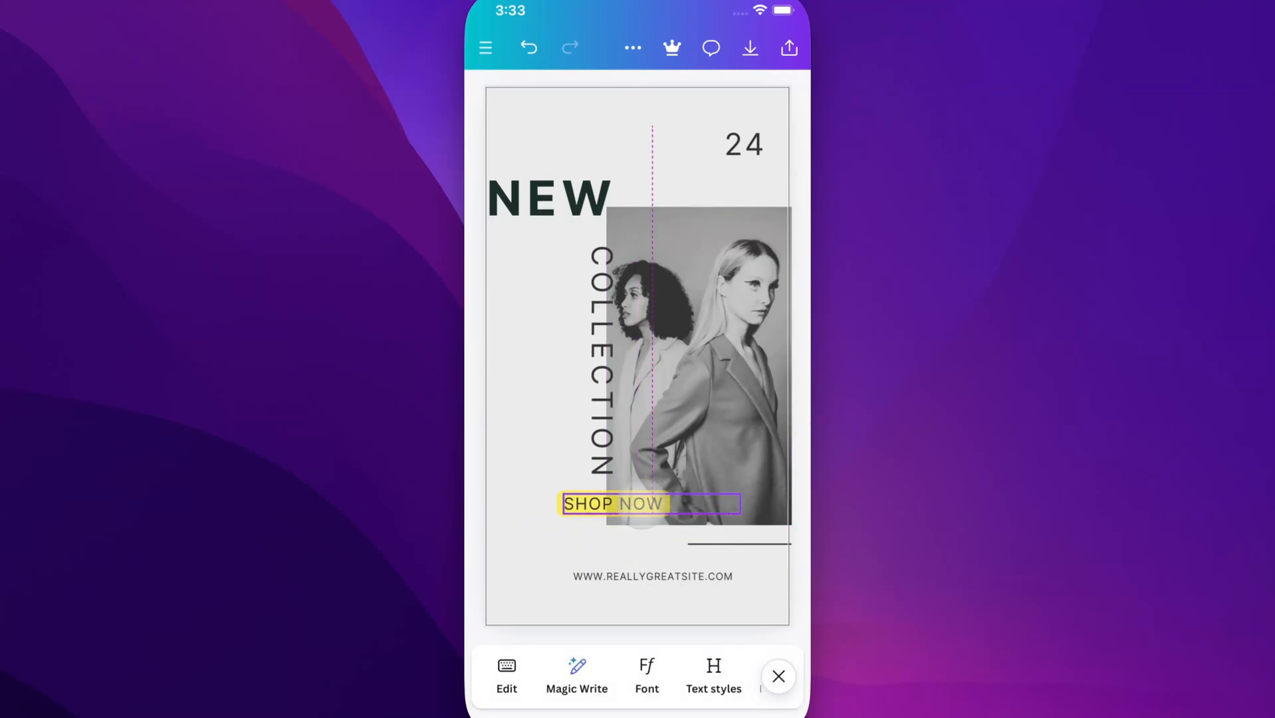
pyautogui.click(614, 503)
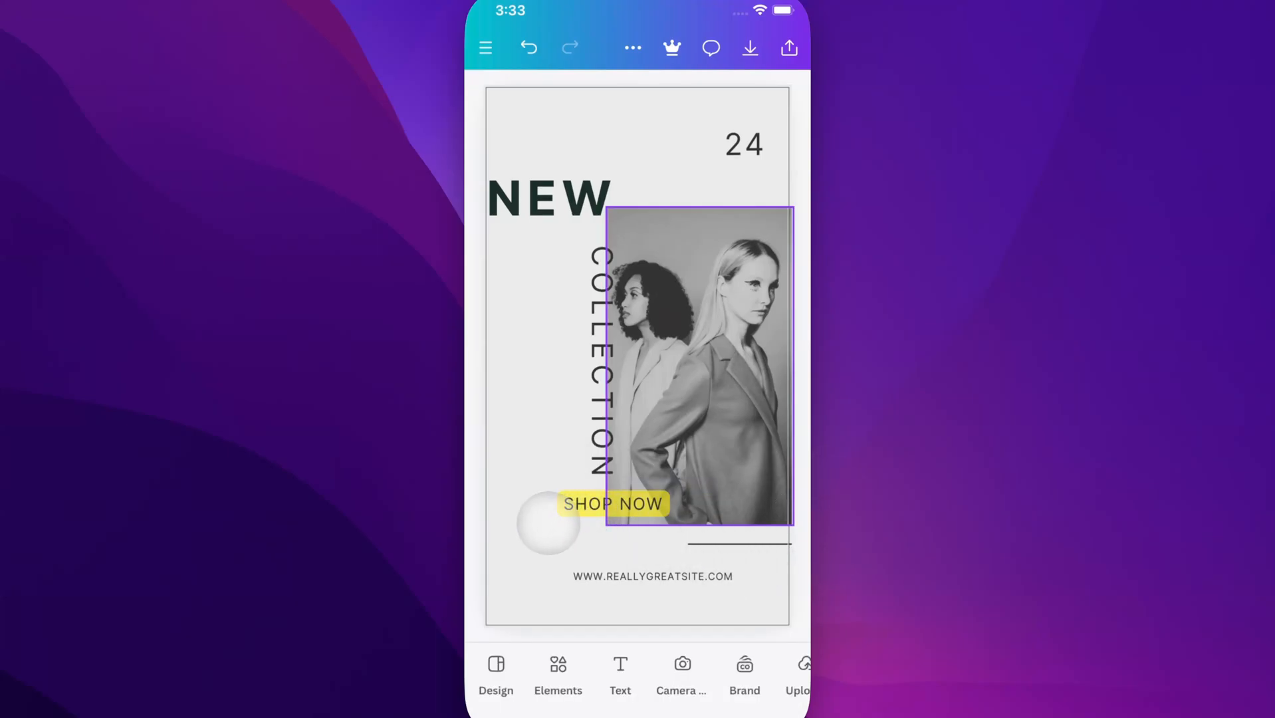
pyautogui.click(612, 504)
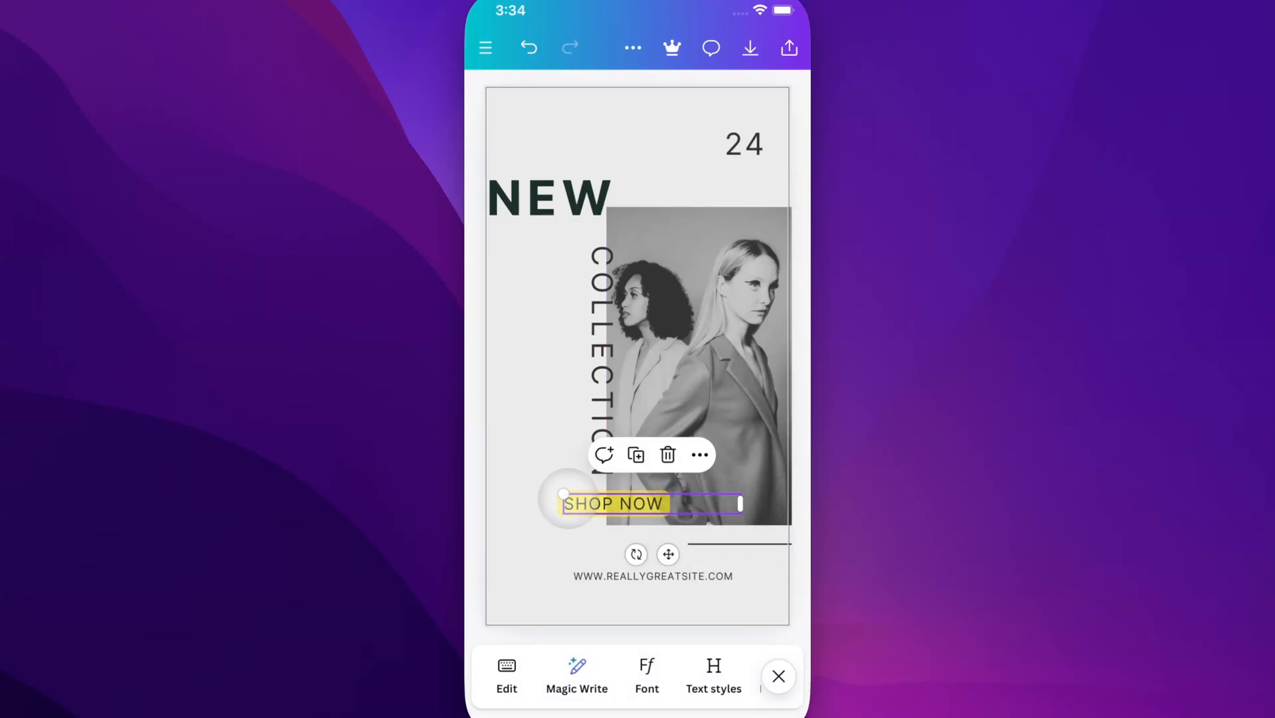